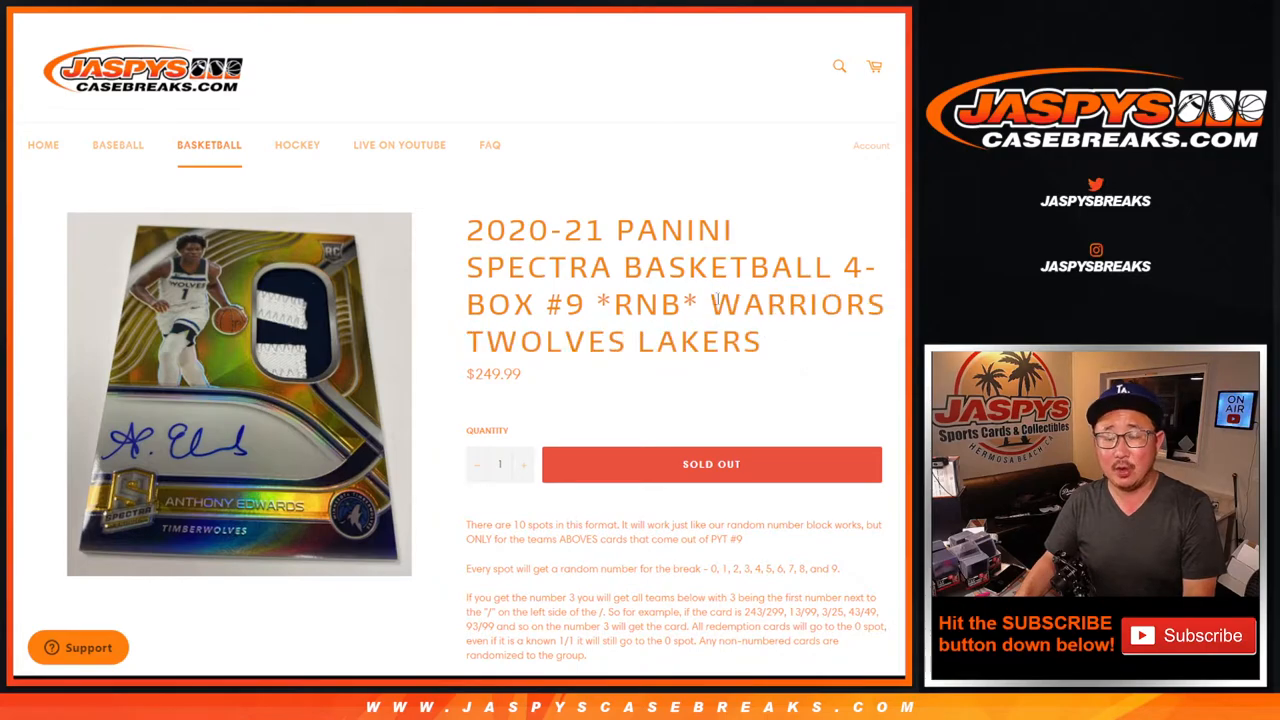
Shuffle the ten participant names repeatedly, then return to the list entry form.
double_click(562, 303)
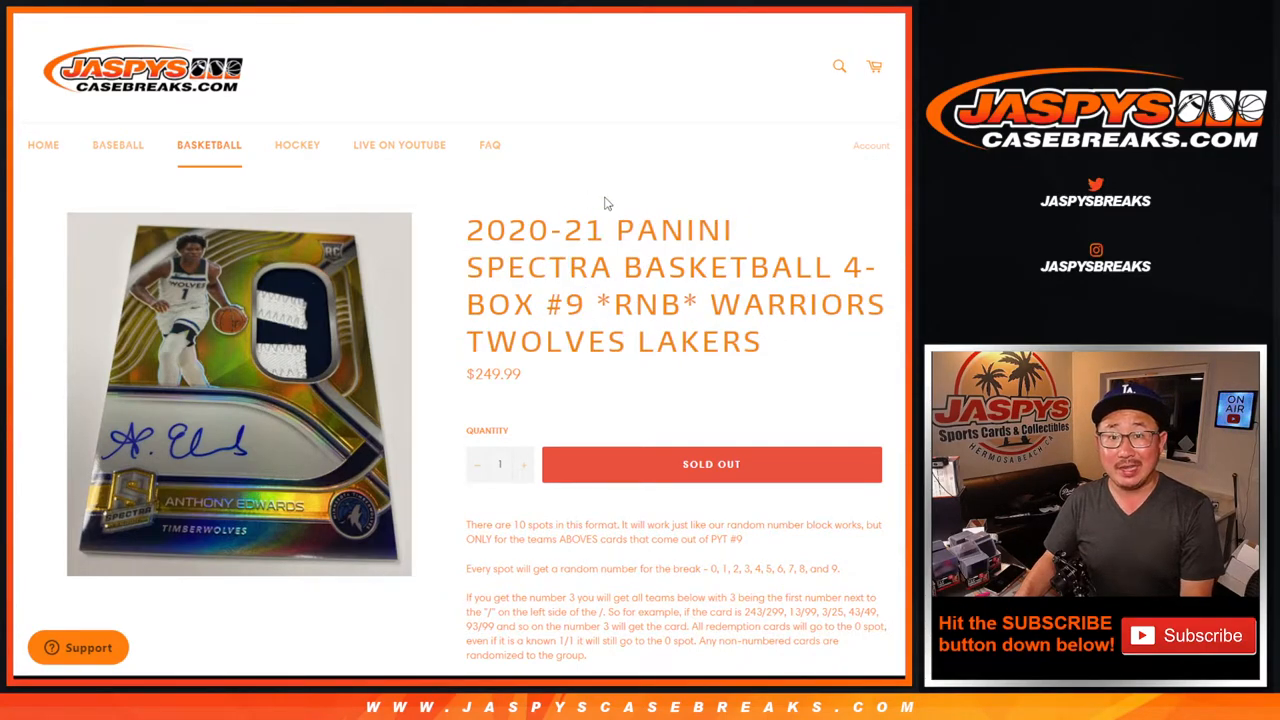
mouse_move(780, 330)
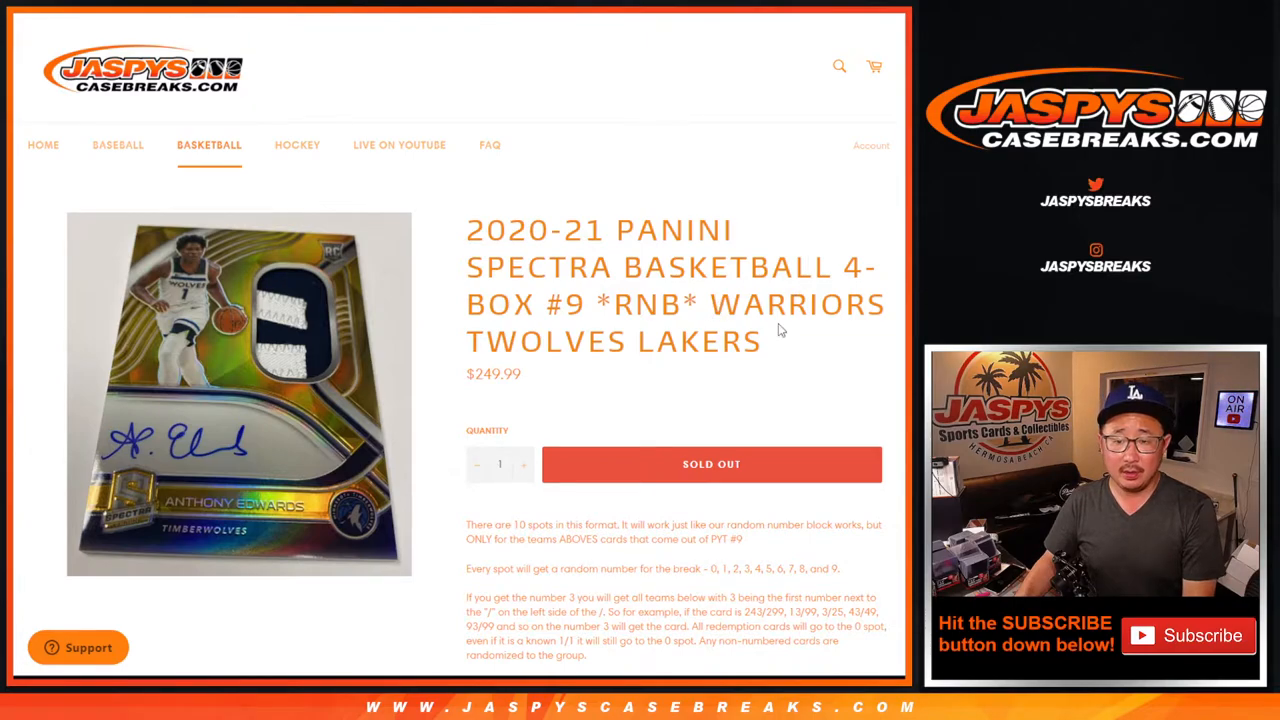
scroll("down", 3)
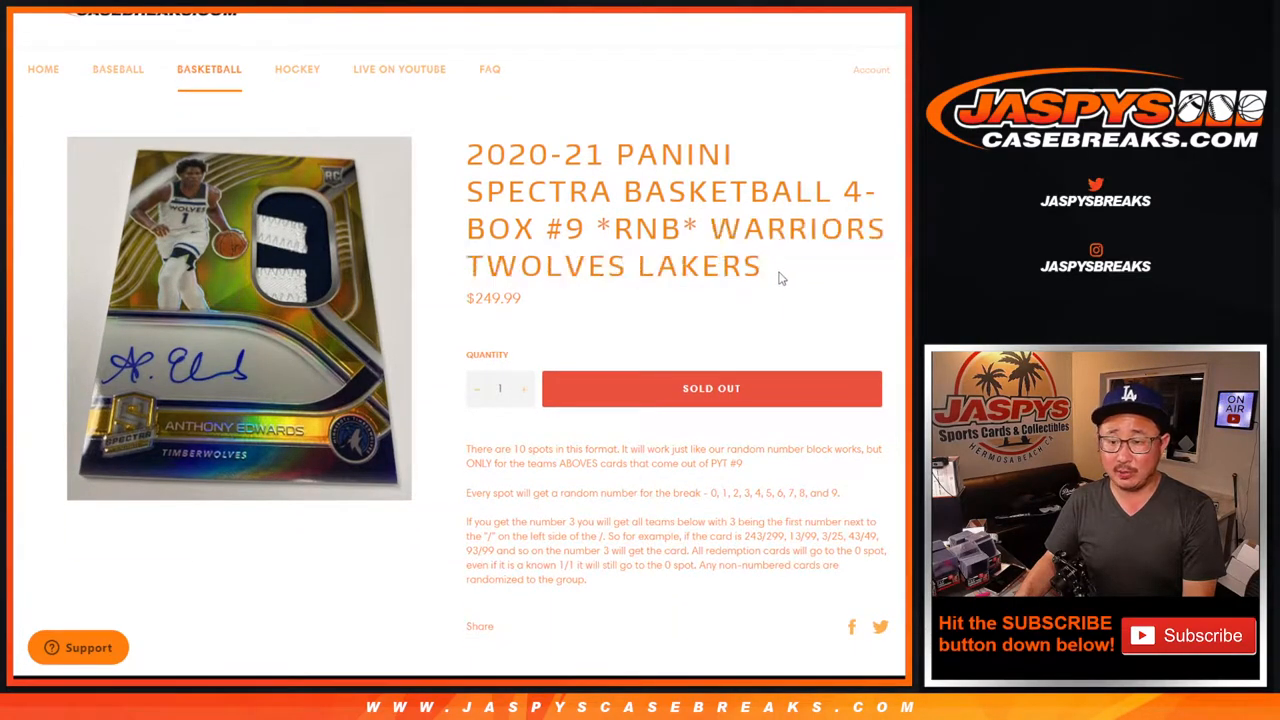
mouse_move(770, 590)
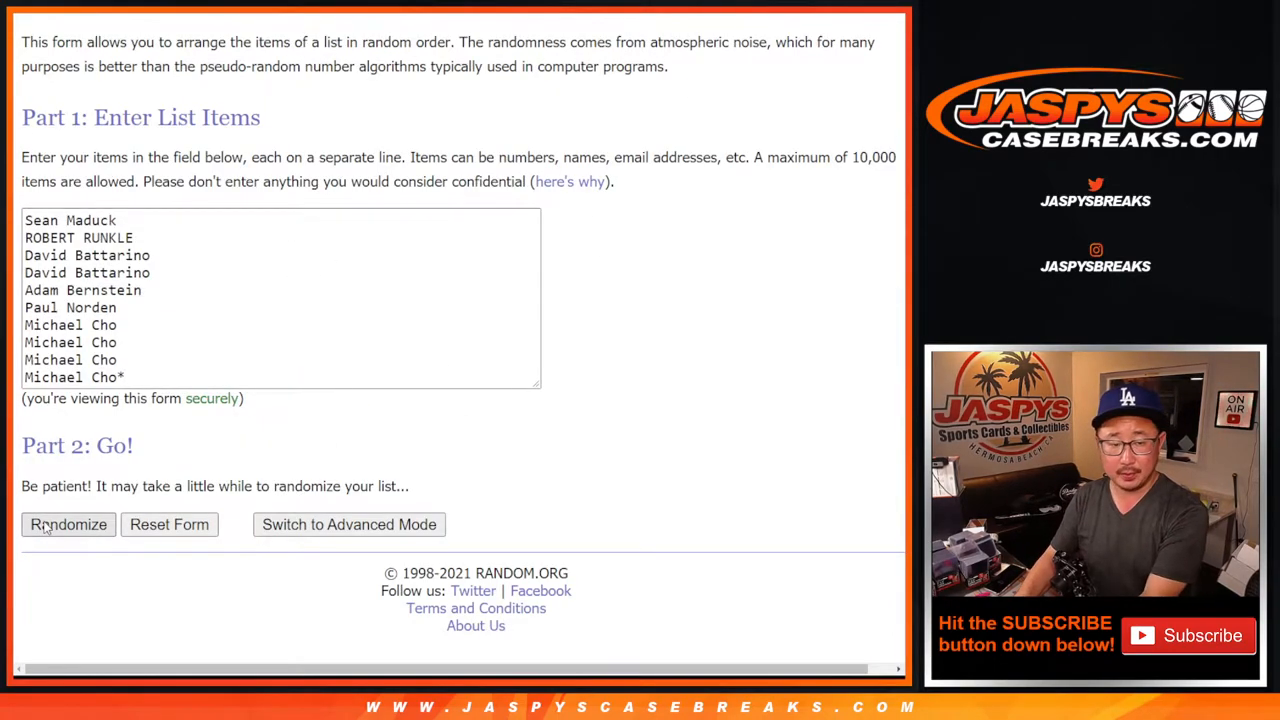
left_click(68, 524)
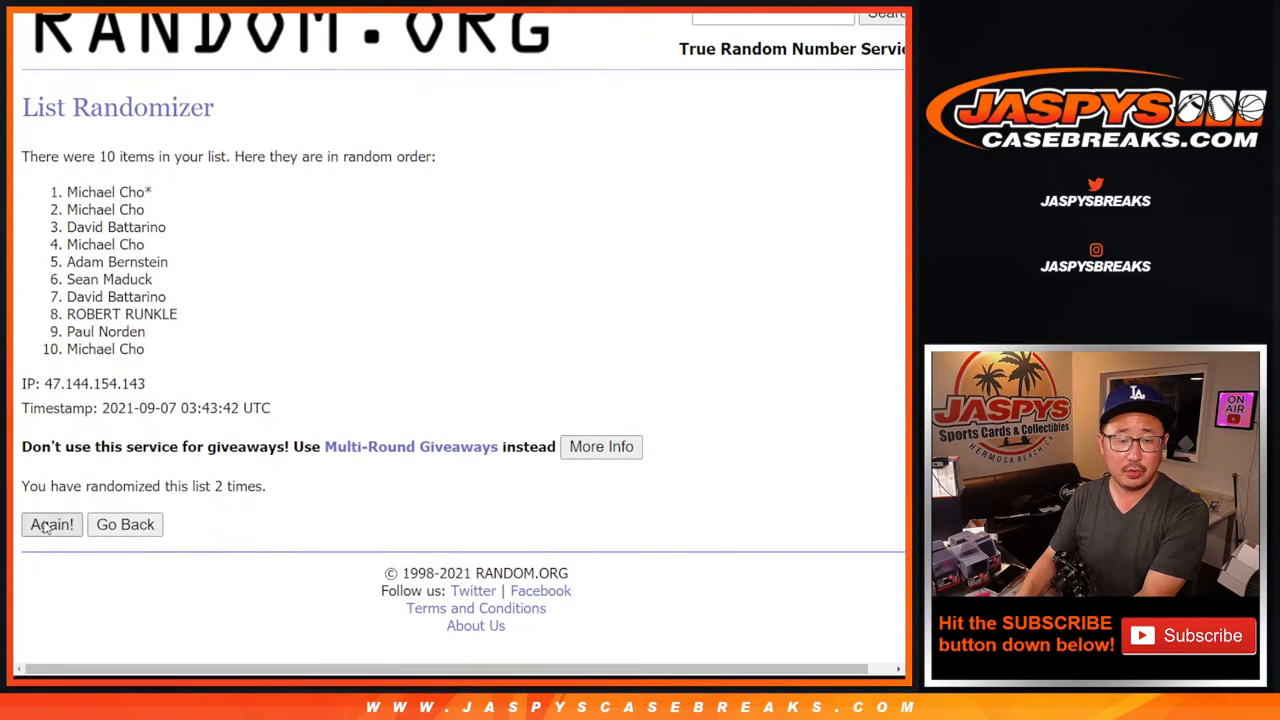
left_click(51, 524)
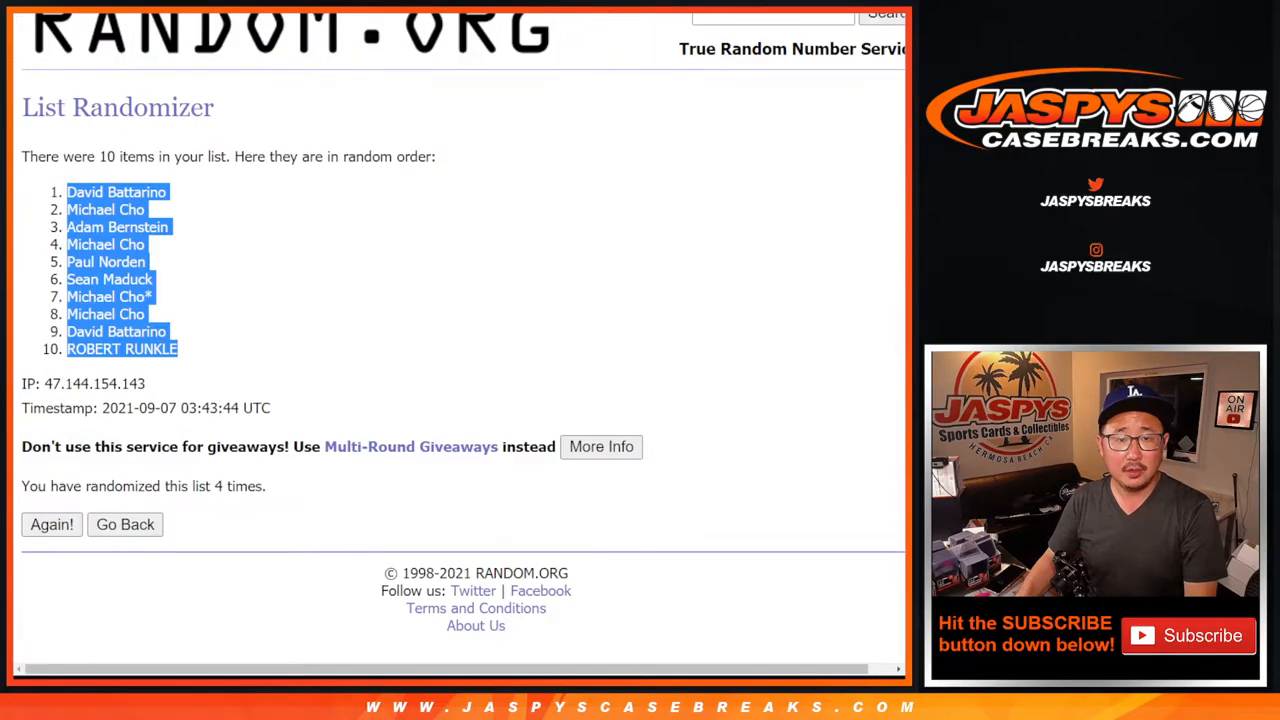
left_click(124, 524)
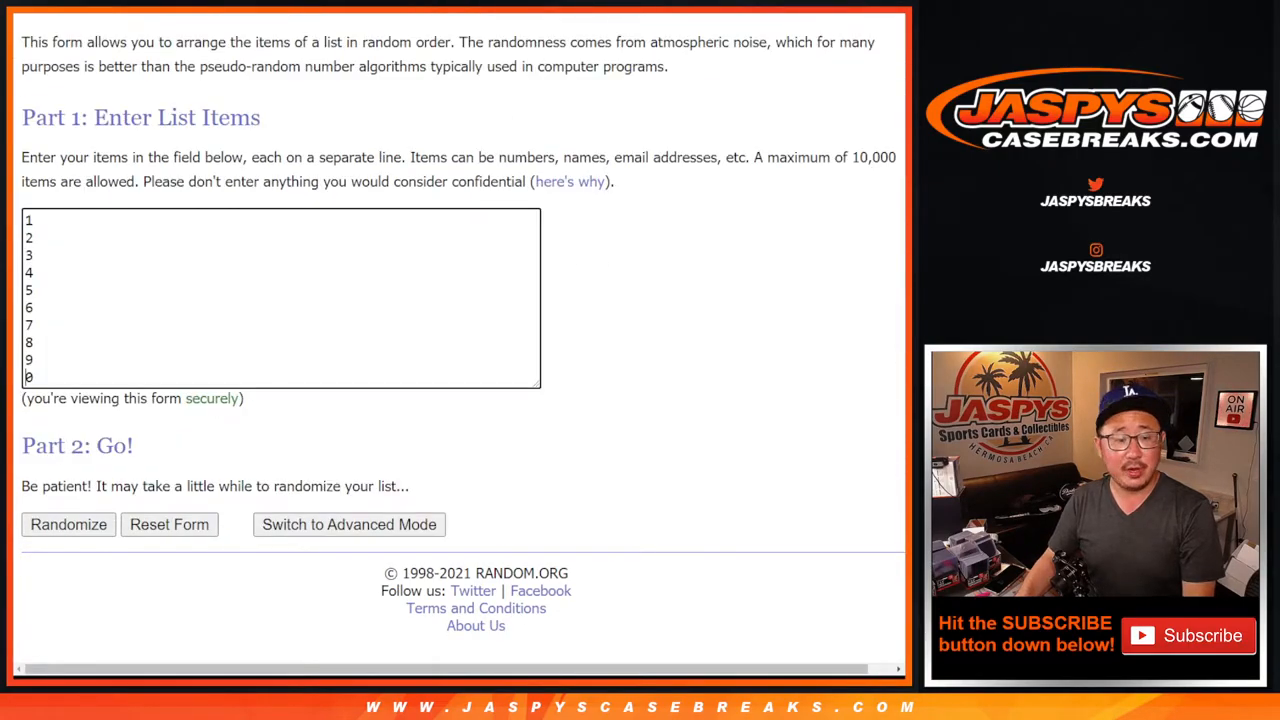
Randomize the numbers 0–9 three times and select the final shuffled list.
left_click(68, 524)
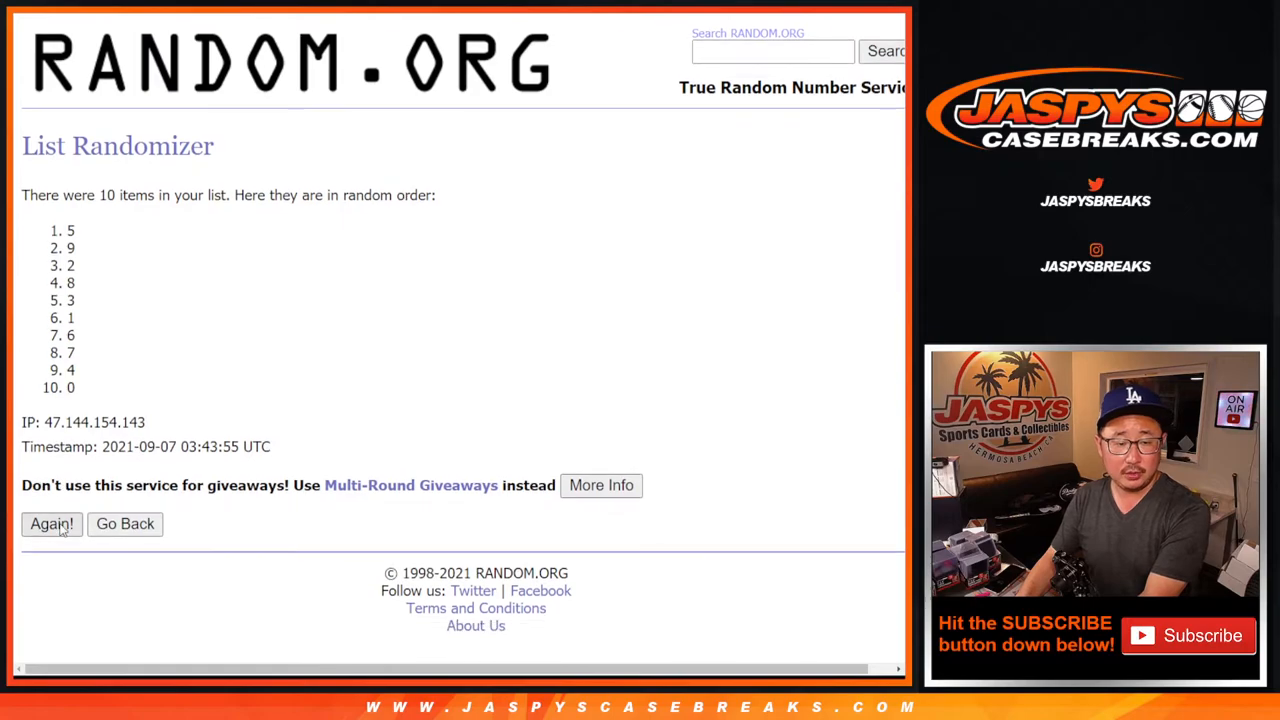
left_click(51, 523)
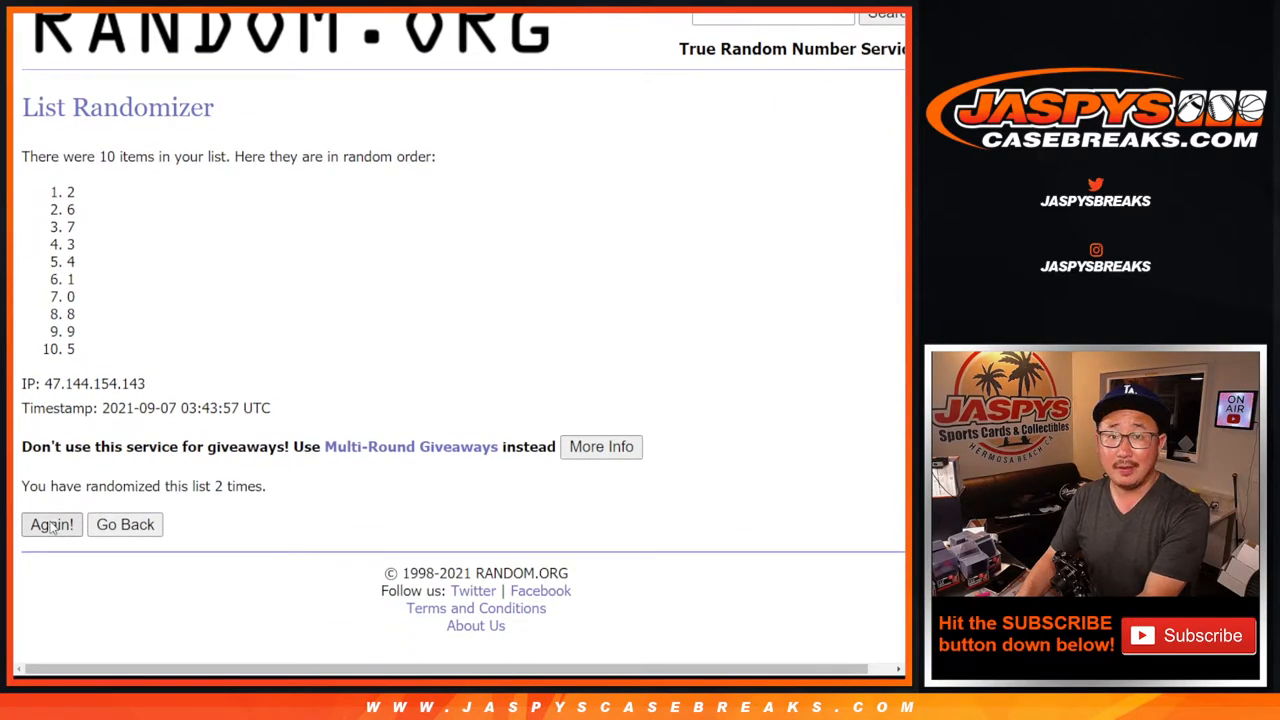
left_click(51, 524)
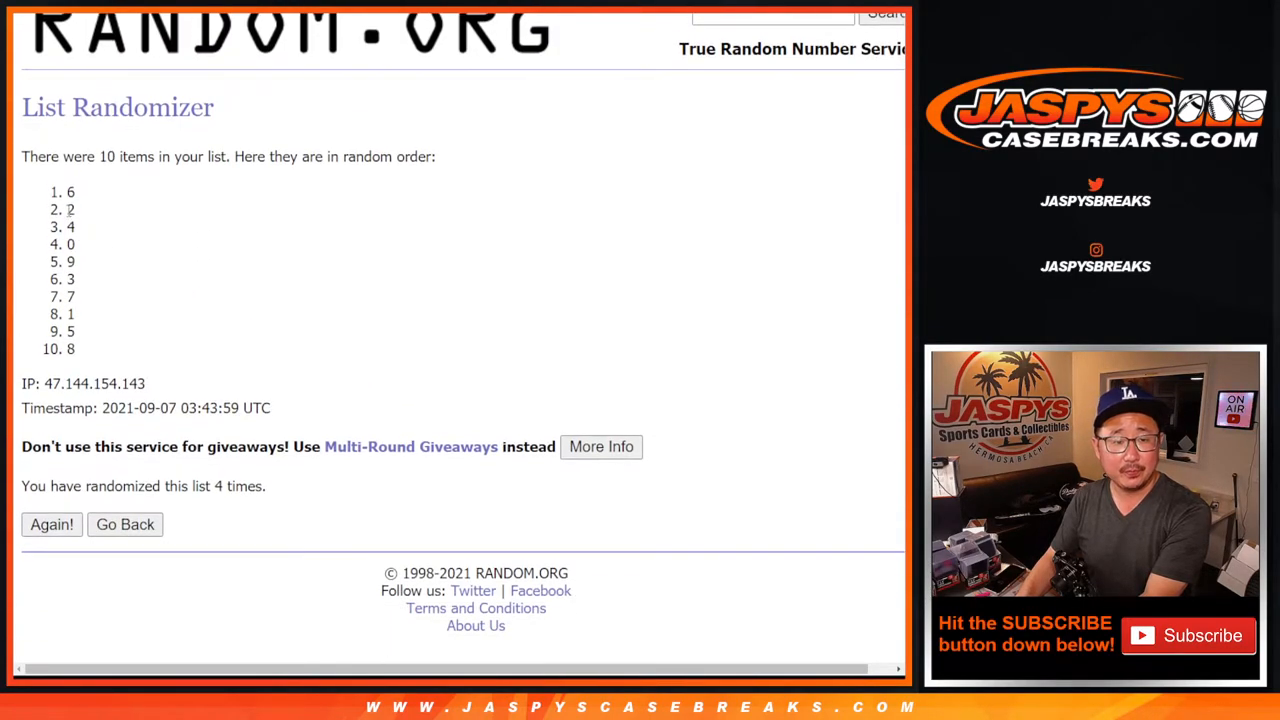
left_click_drag(70, 192, 70, 349)
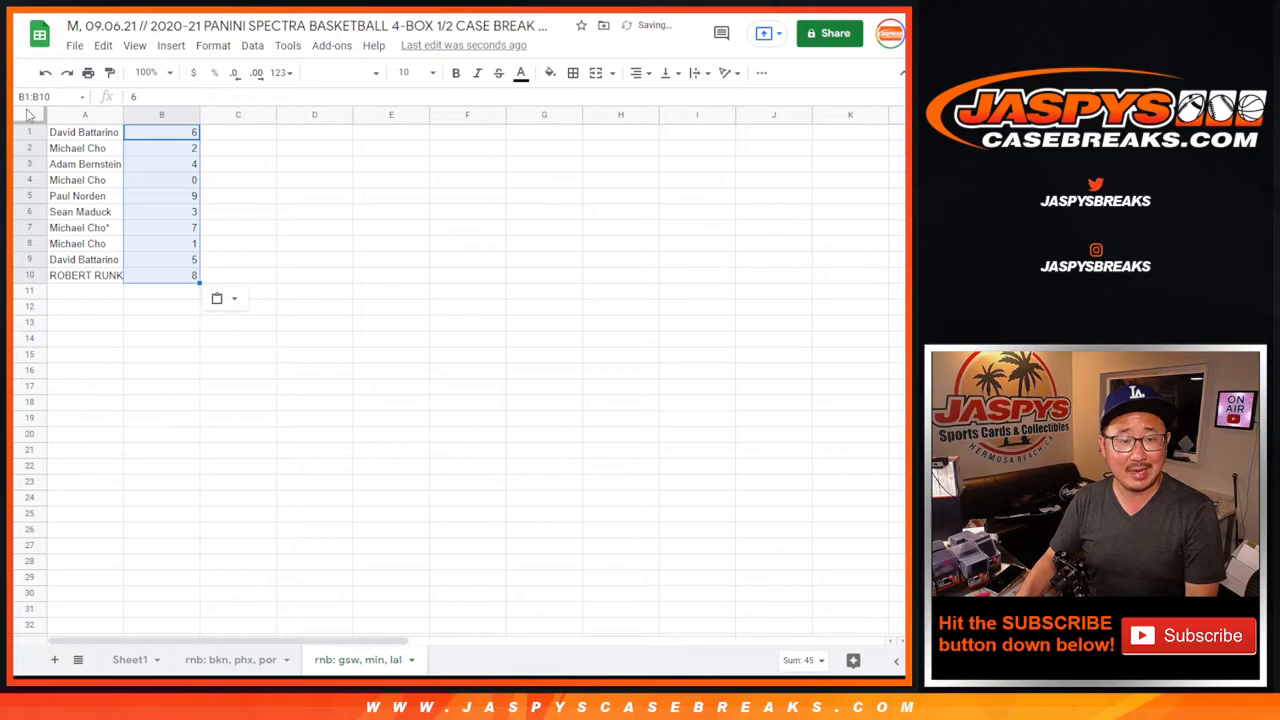
Select all cells of the names-and-numbers sheet and set the font size to 14.
left_click(340, 72)
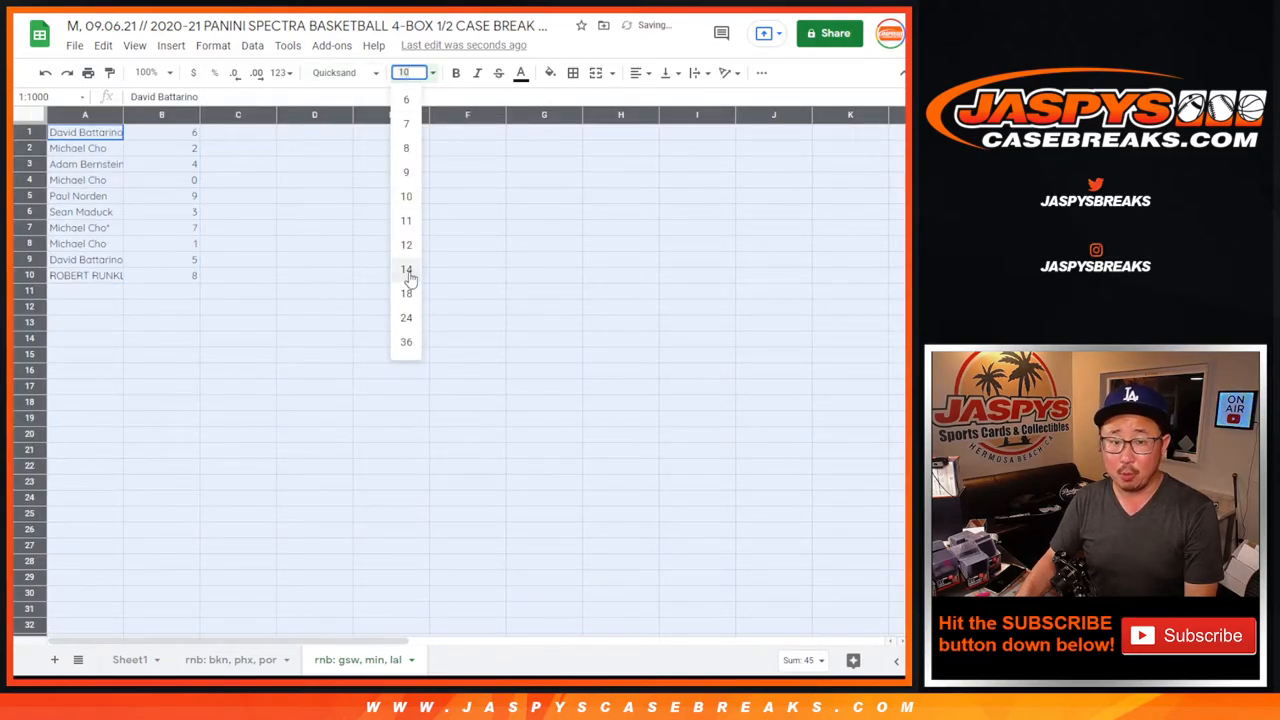
left_click(406, 269)
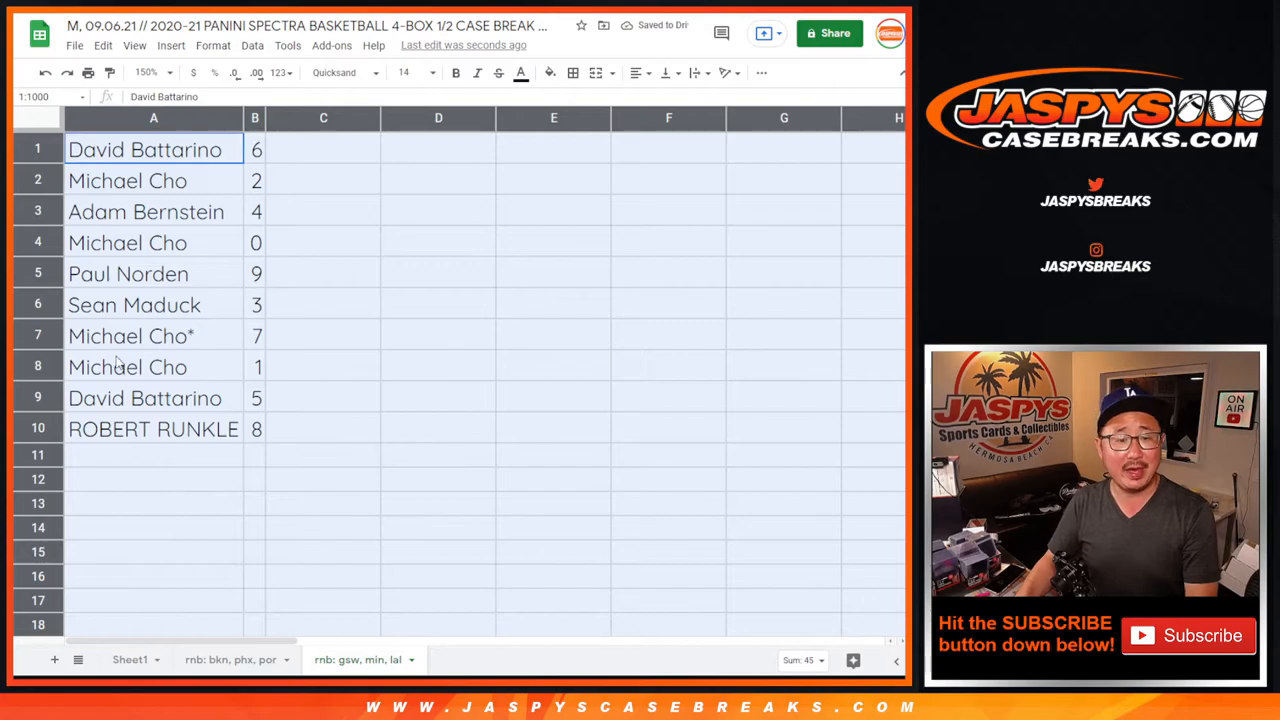
left_click(153, 242)
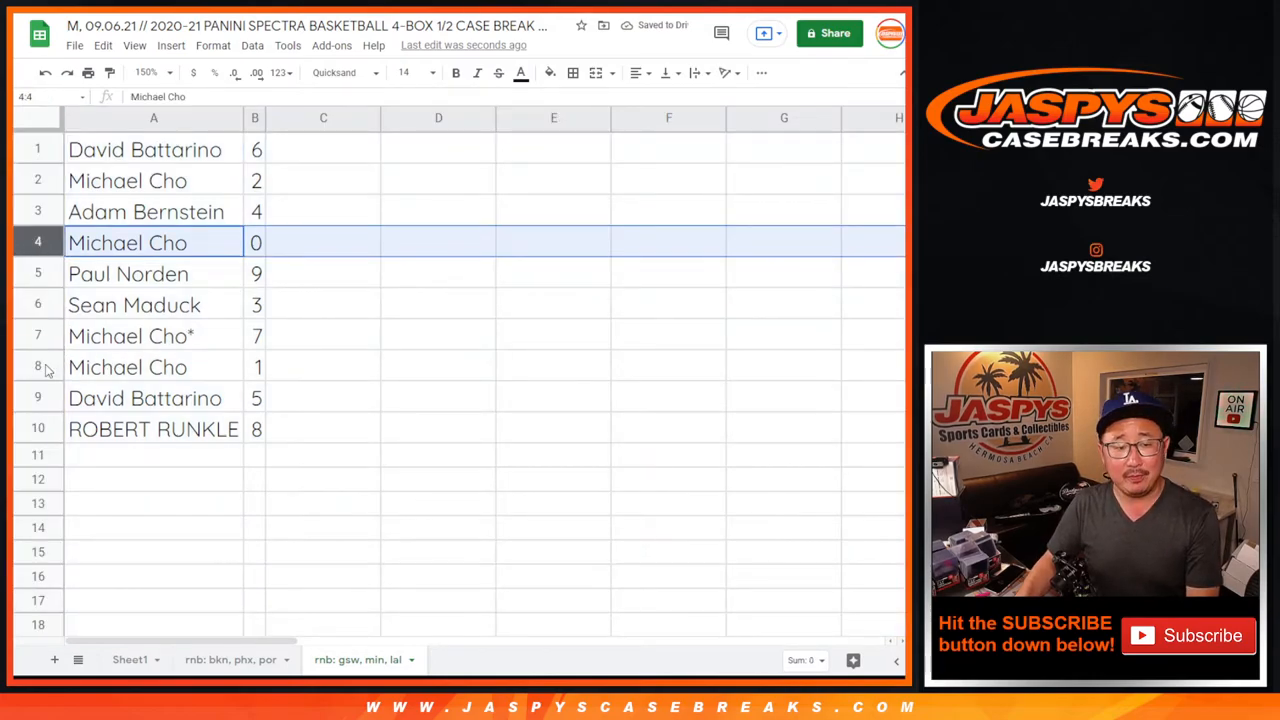
left_click(127, 366)
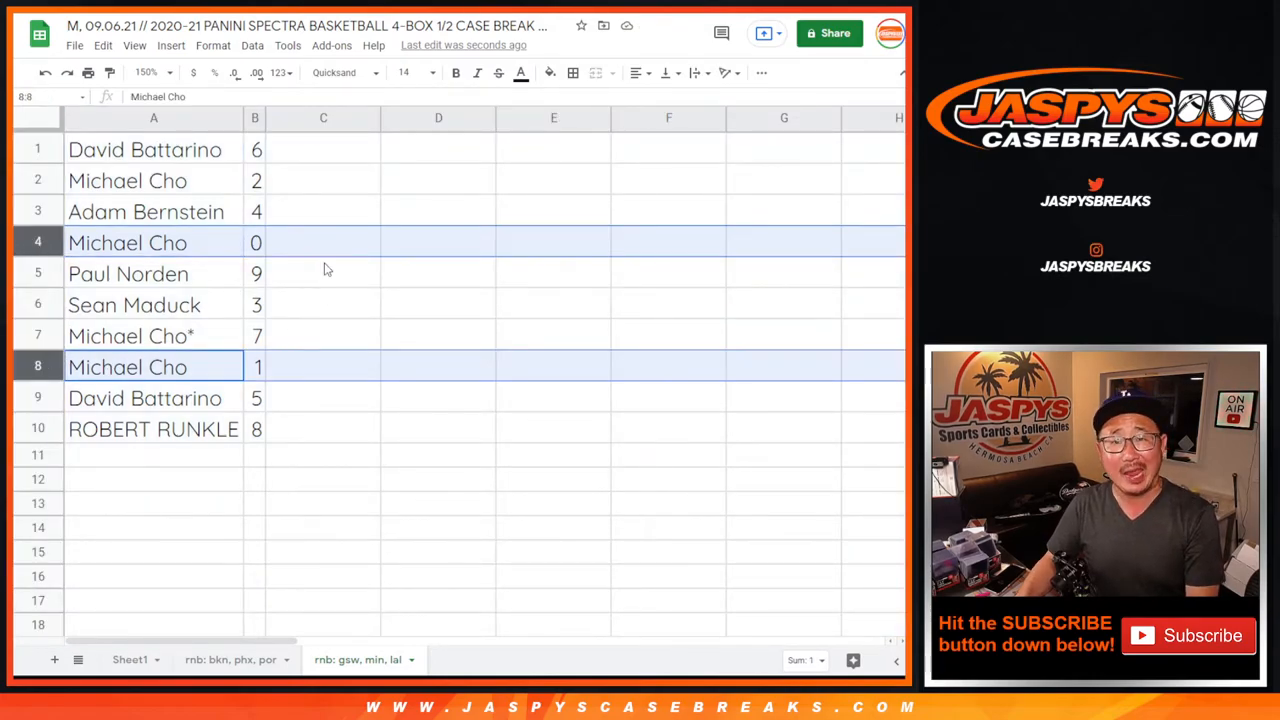
mouse_move(278, 172)
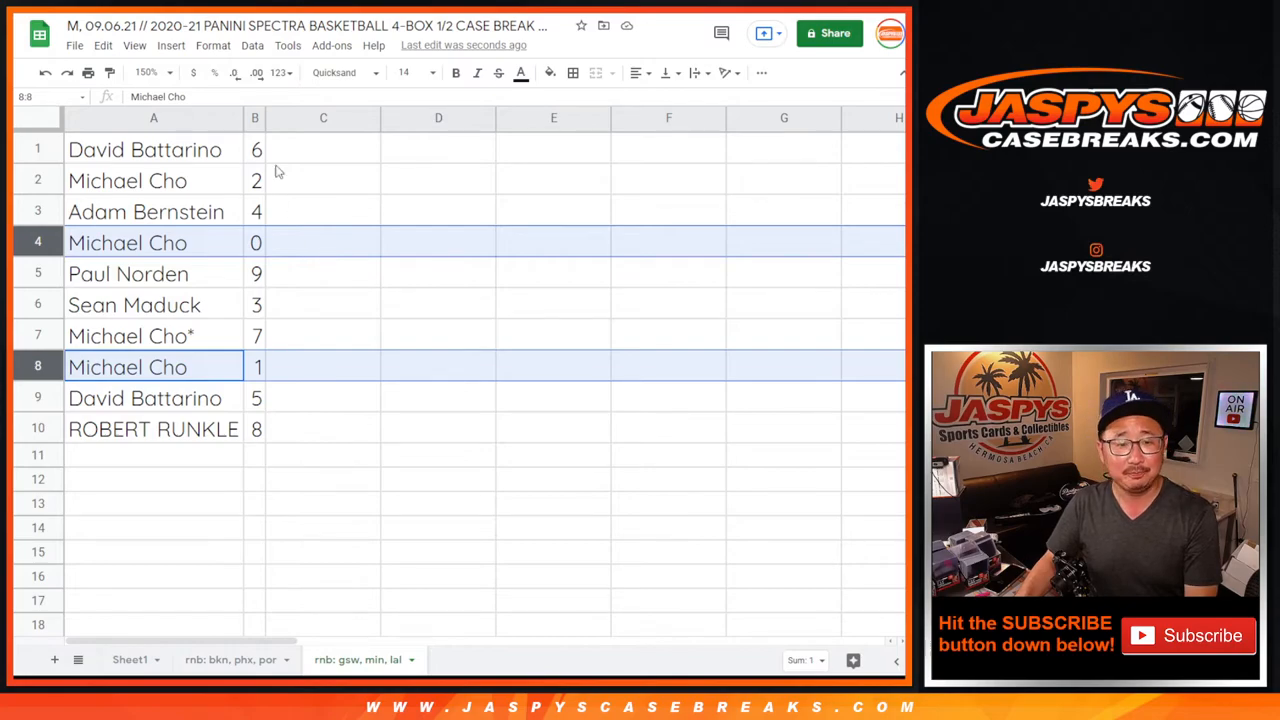
left_click(153, 211)
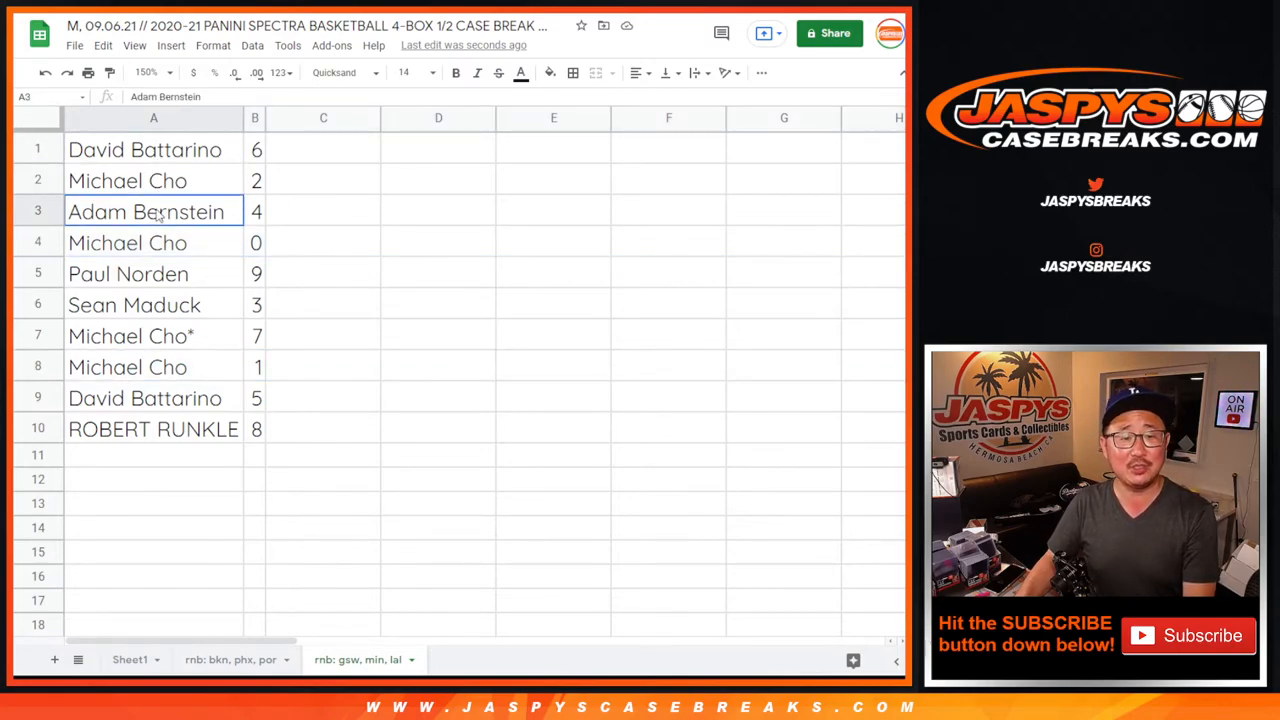
left_click(128, 273)
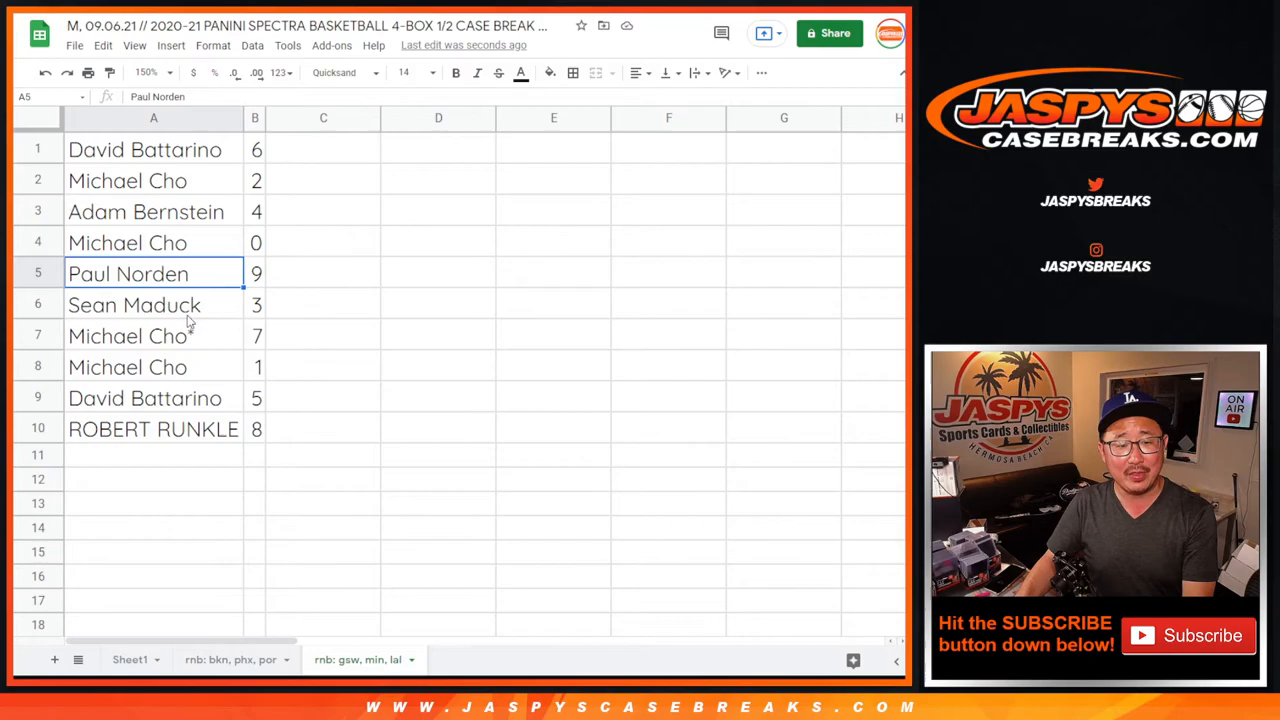
left_click(153, 398)
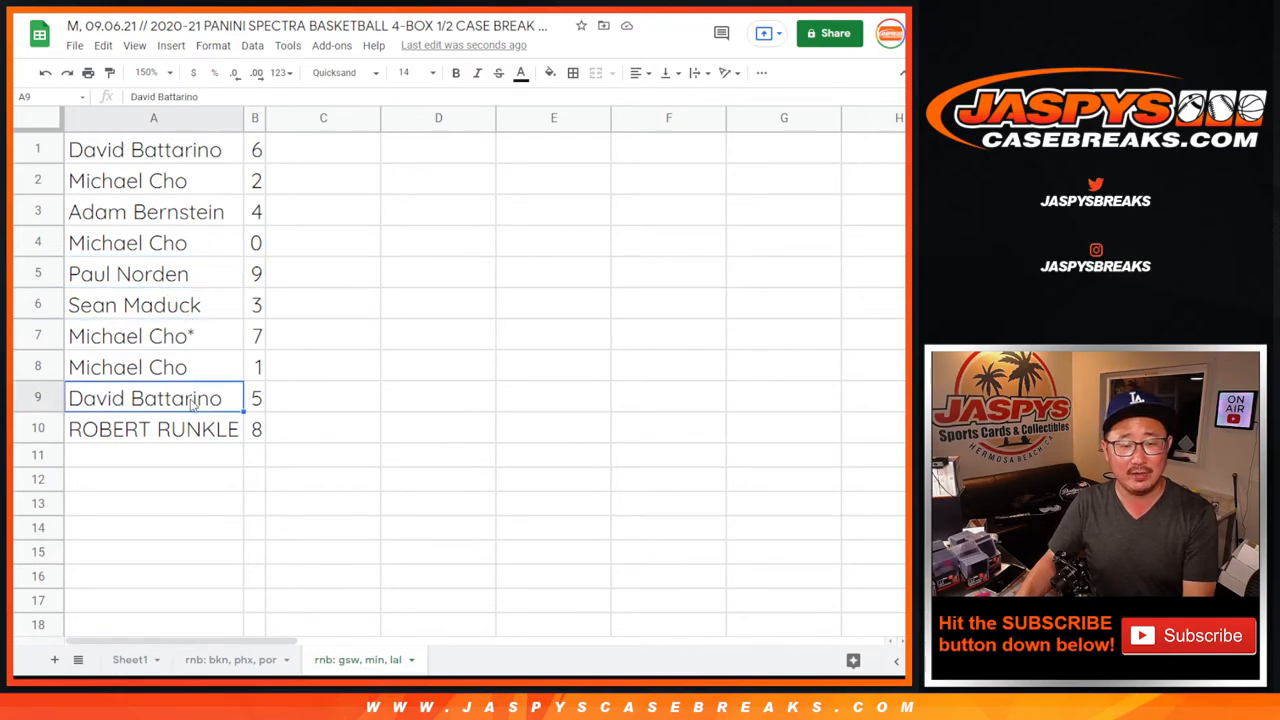